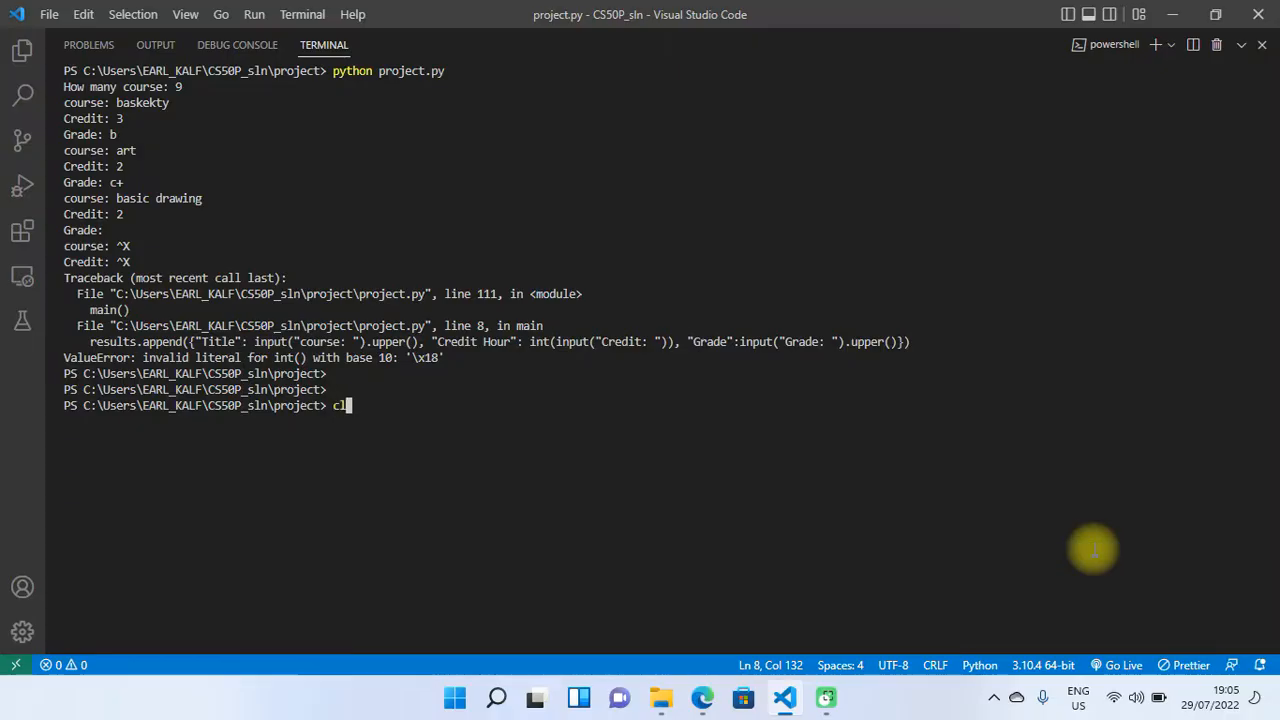
Clear the failed run with cls and enter python project.py at the prompt
{"action": "key", "text": "Return"}
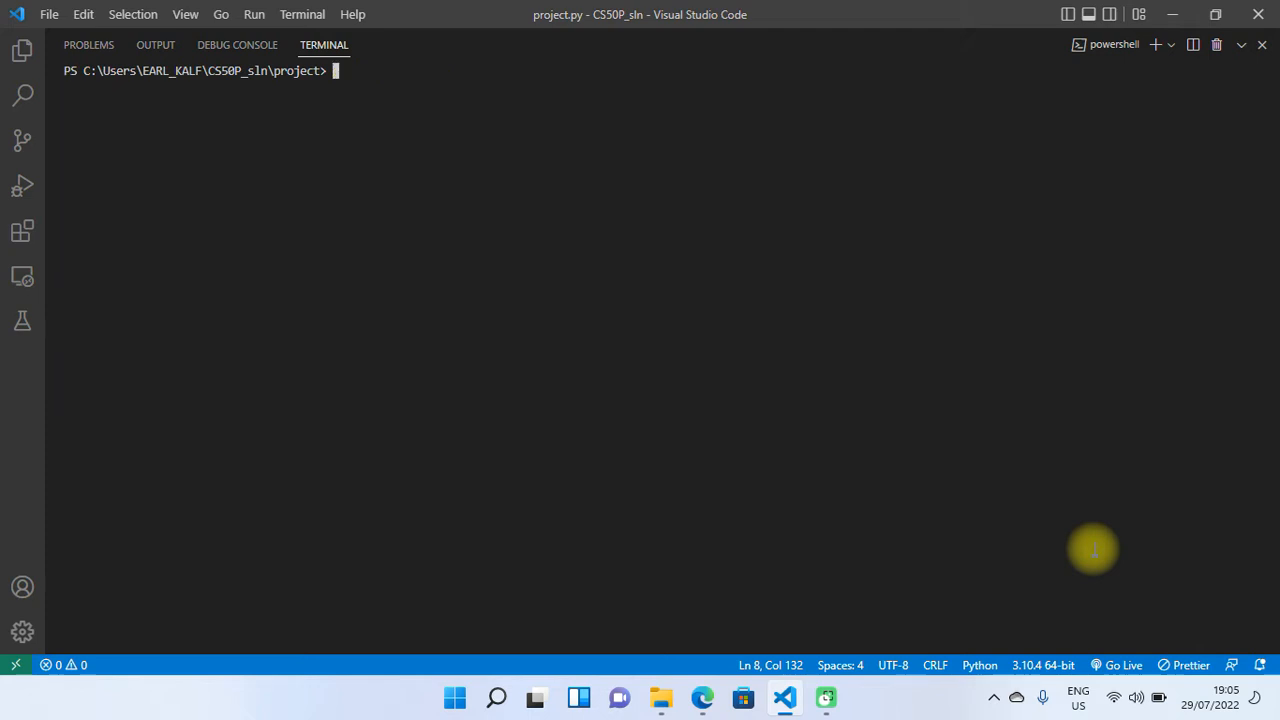
{"action": "type", "text": "python project.py"}
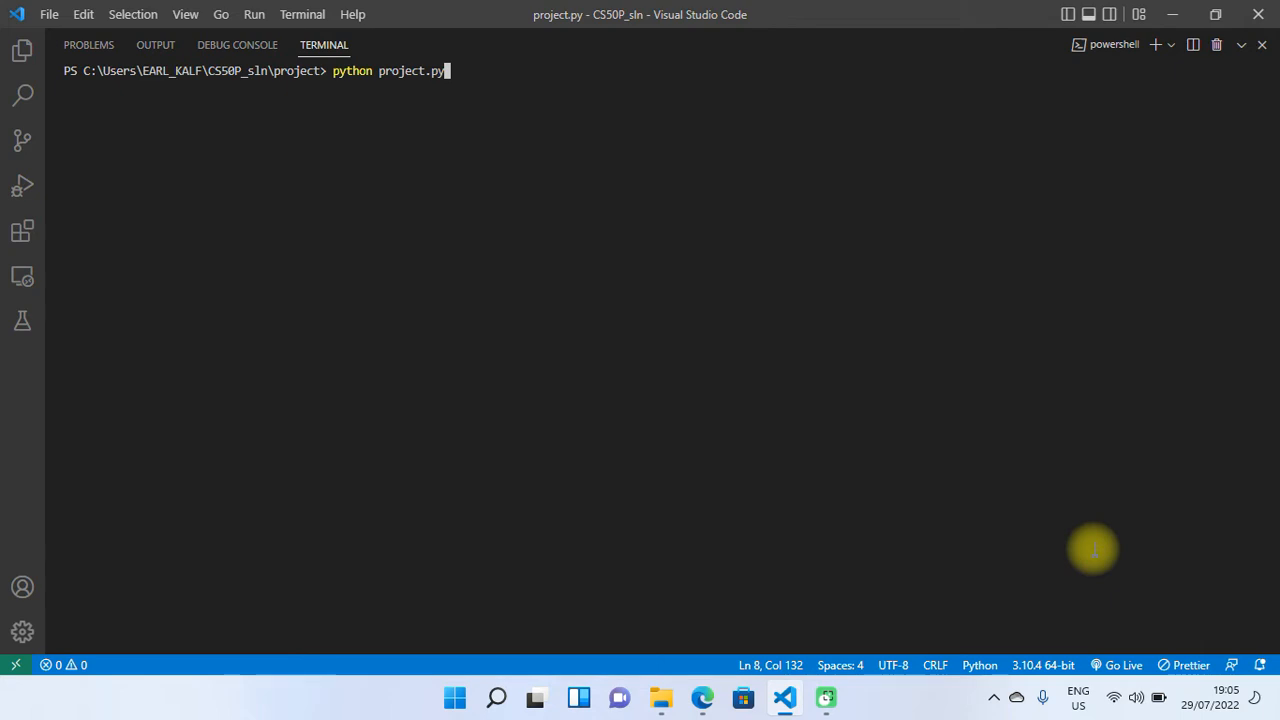
Run project.py for 9 courses and enter course baskery with 3 credits
{"action": "key", "text": "Return"}
{"action": "type", "text": "9"}
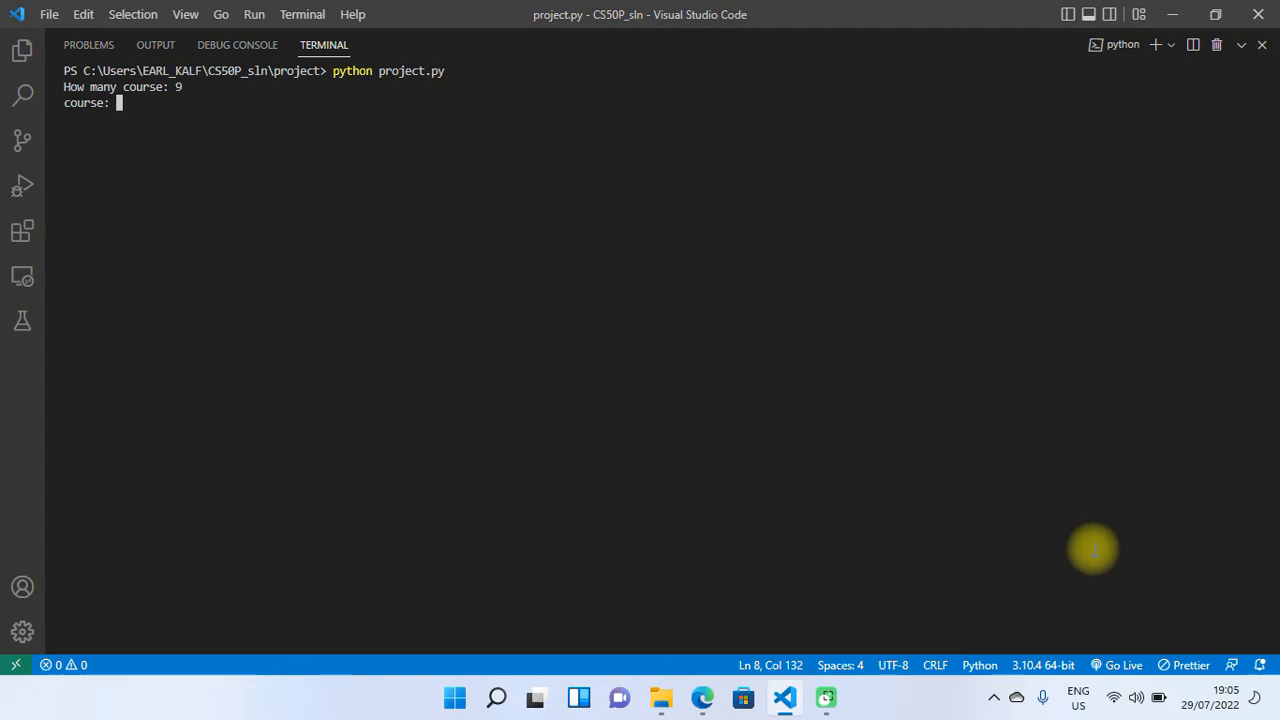
{"action": "type", "text": "baskge"}
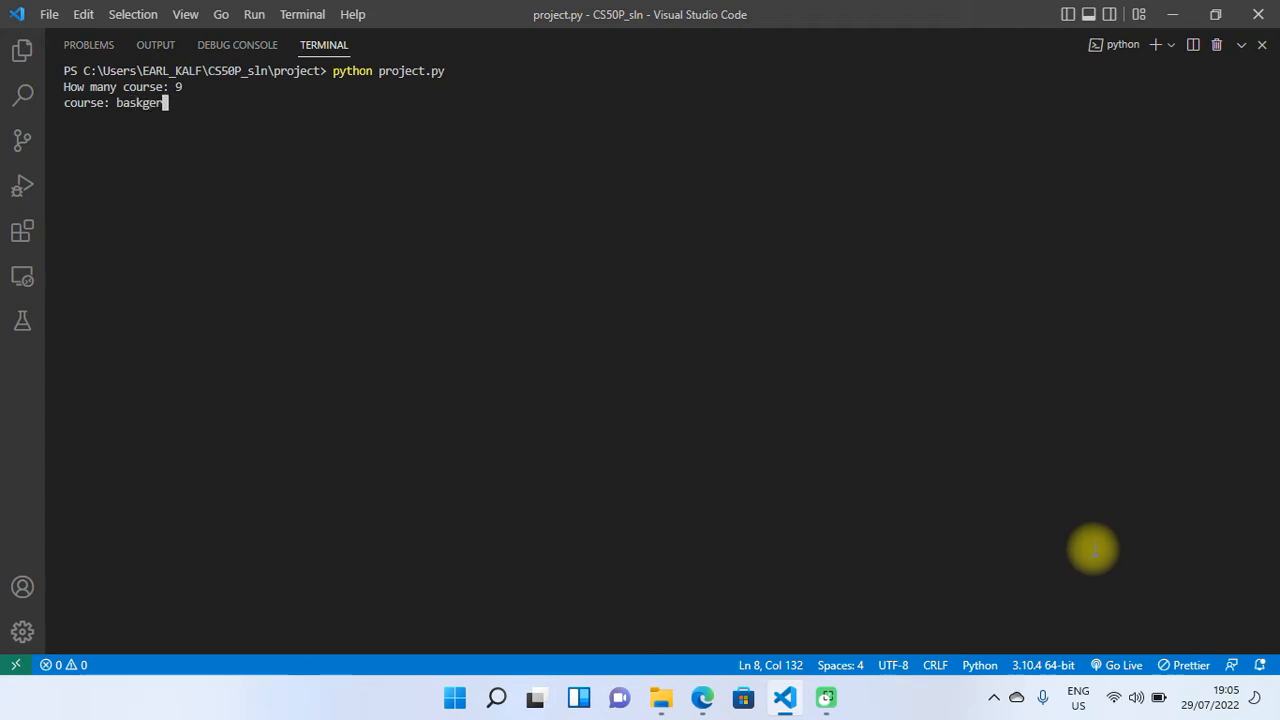
{"action": "key", "text": "Backspace"}
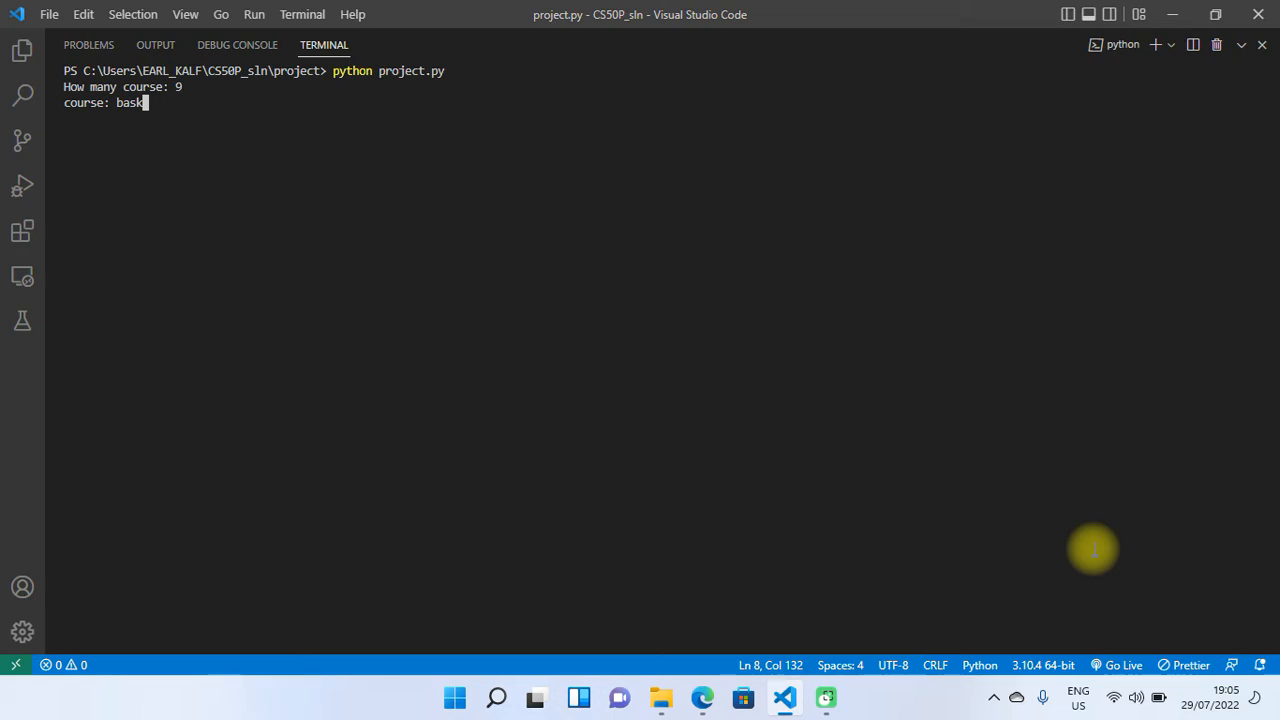
{"action": "type", "text": "ry"}
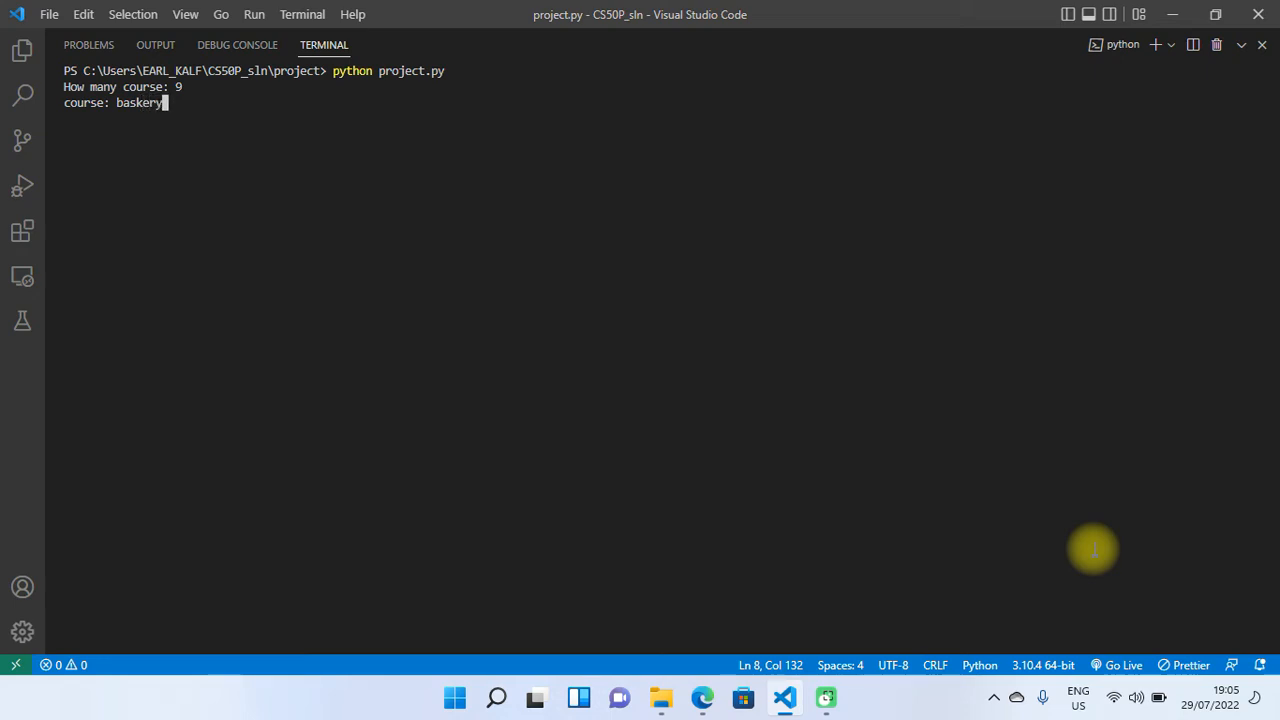
{"action": "key", "text": "Return"}
{"action": "type", "text": "3"}
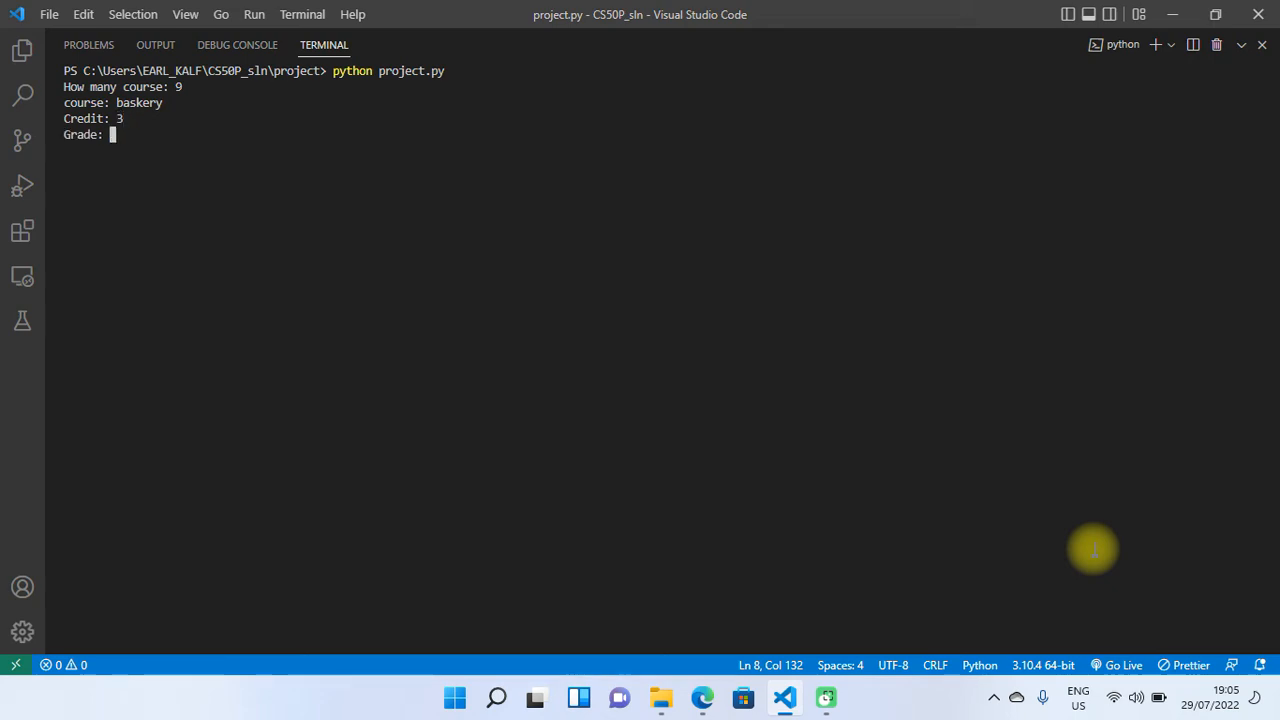
Grade baskery B, then enter art 2 credits C+ and begin drawing
{"action": "type", "text": "B"}
{"action": "type", "text": "art"}
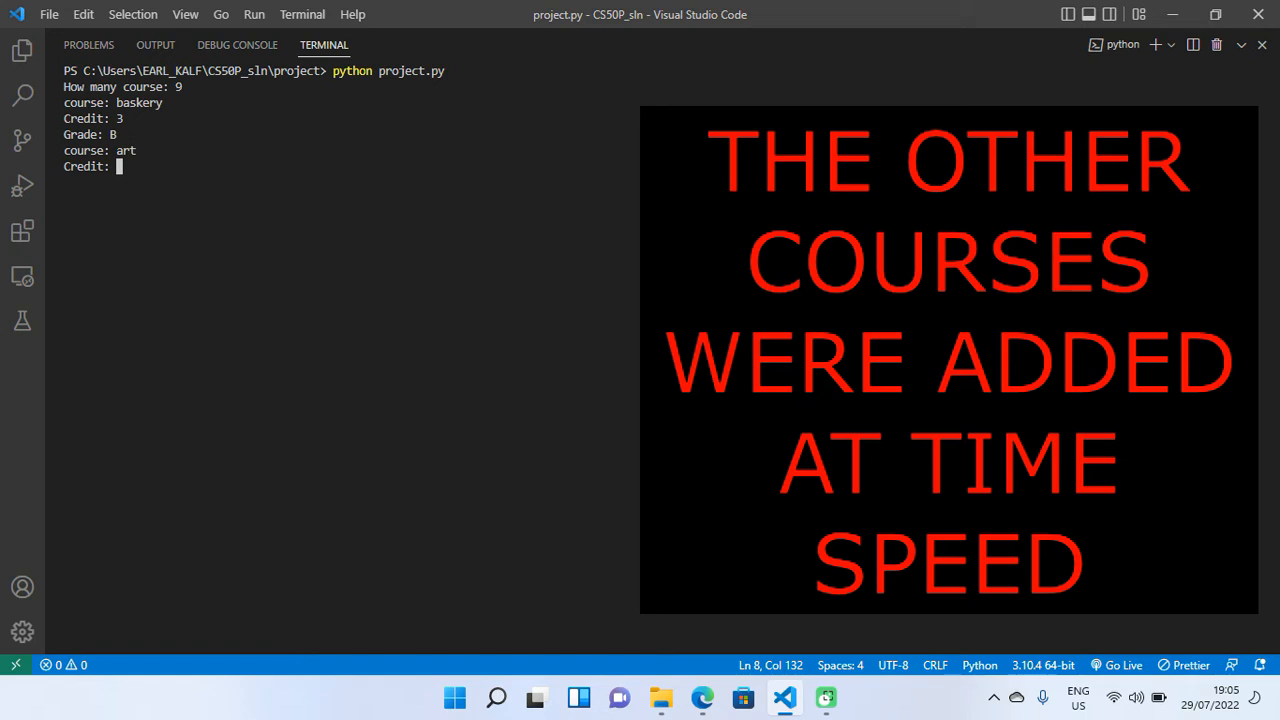
{"action": "type", "text": "2"}
{"action": "type", "text": "C"}
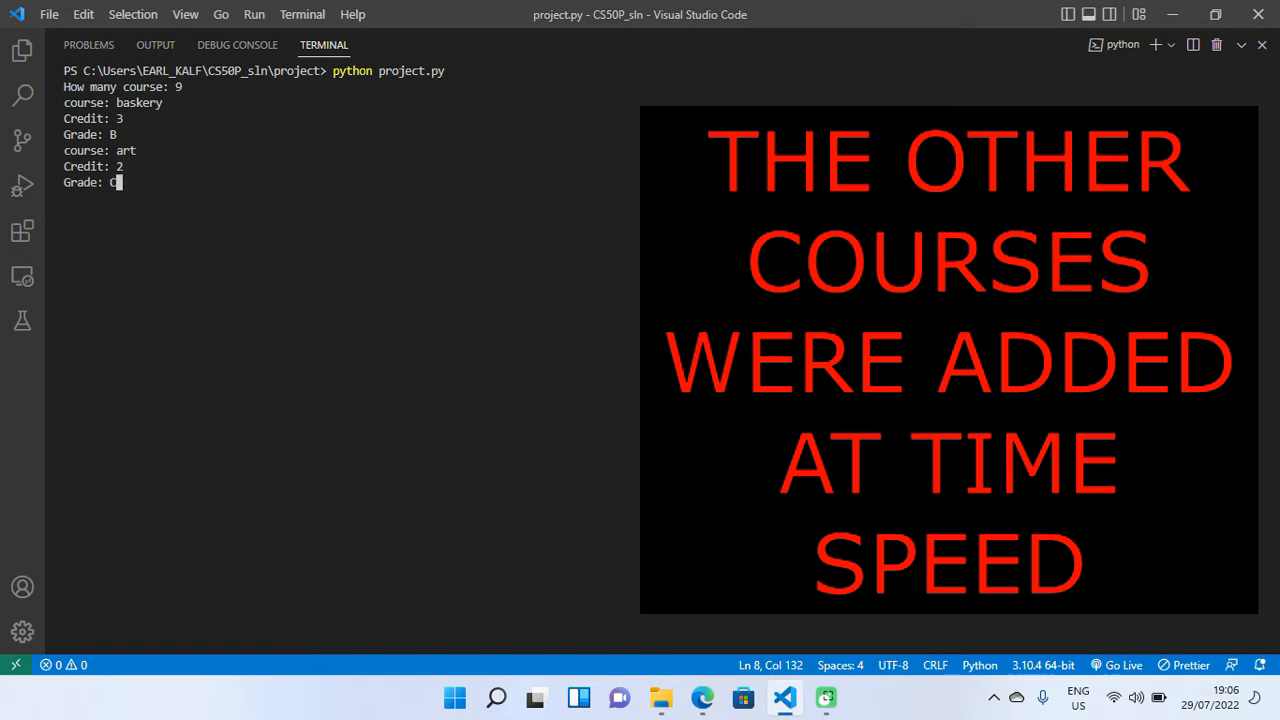
{"action": "type", "text": "+"}
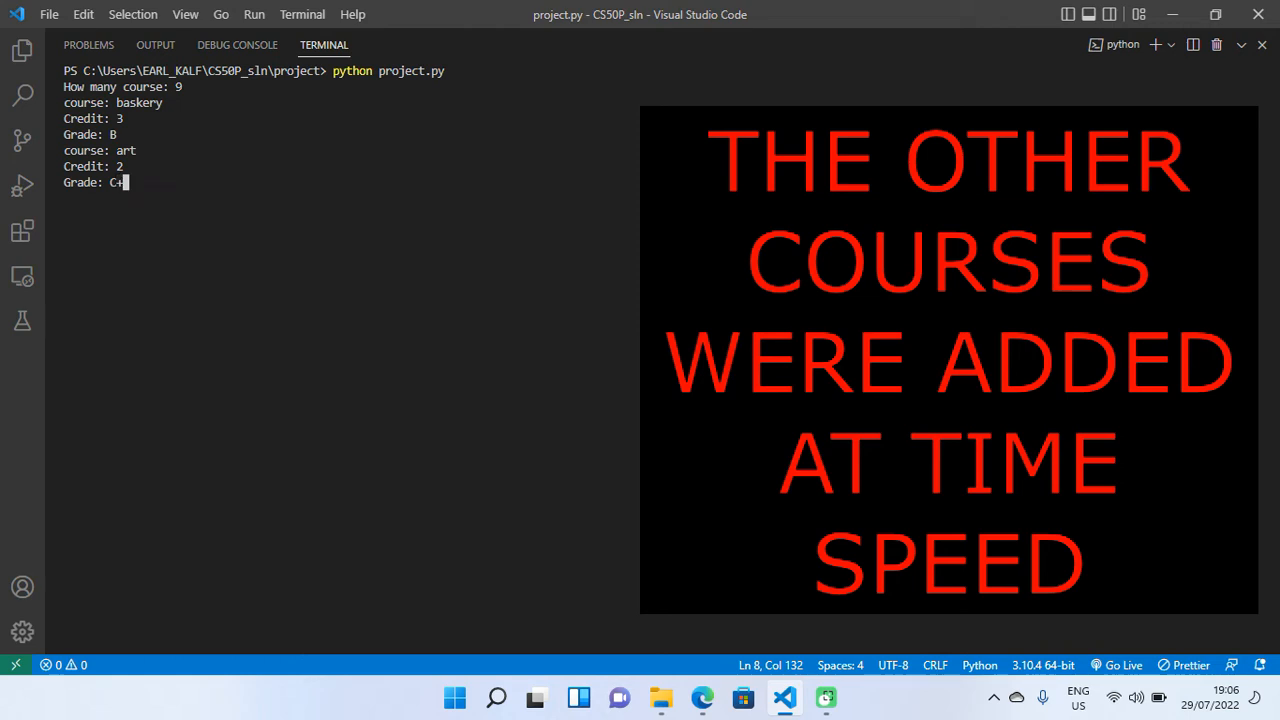
{"action": "key", "text": "Return"}
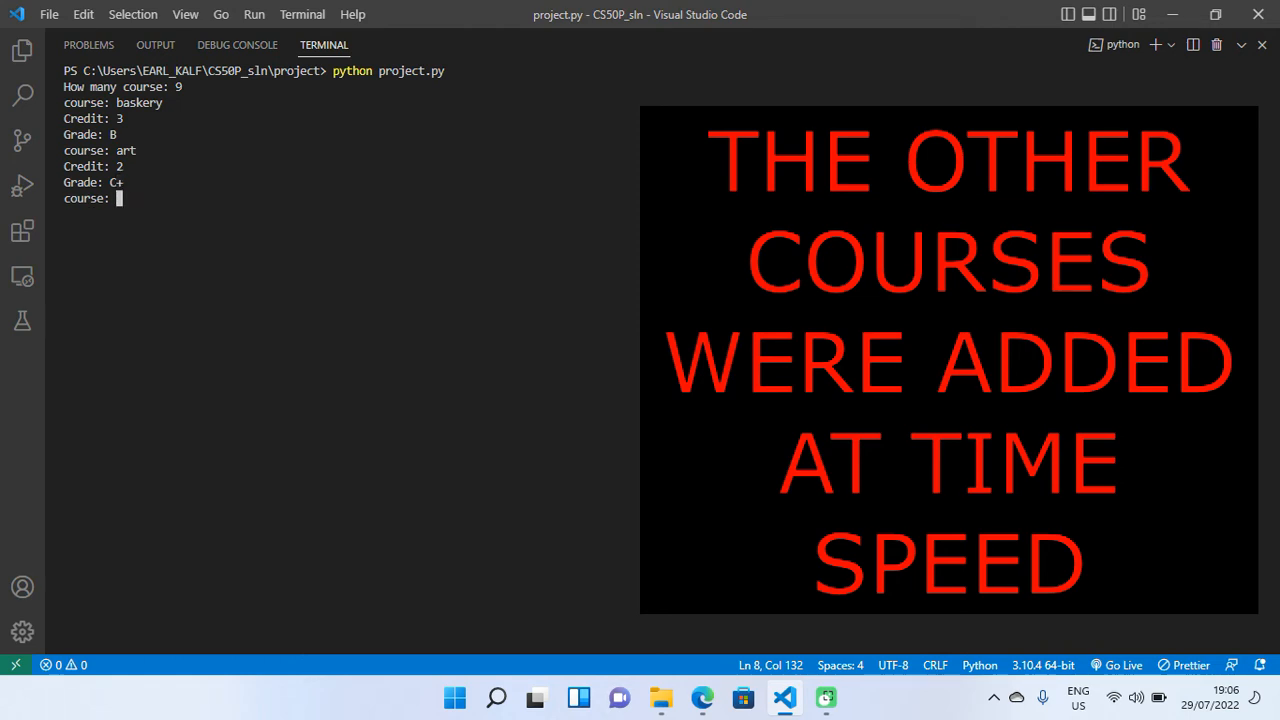
{"action": "type", "text": "drawing"}
{"action": "type", "text": "textile"}
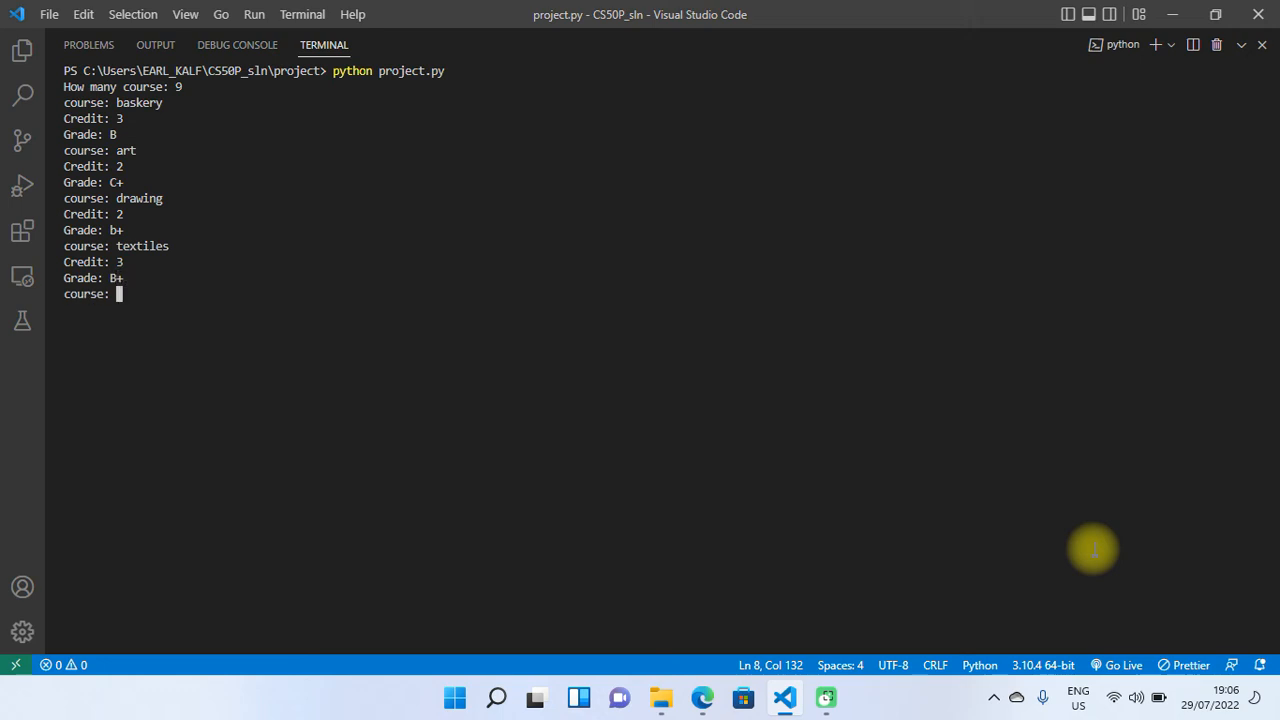
Enter social 2/b, comm skills 2/D+ and ict 2/b
{"action": "type", "text": "social"}
{"action": "type", "text": "comm skills"}
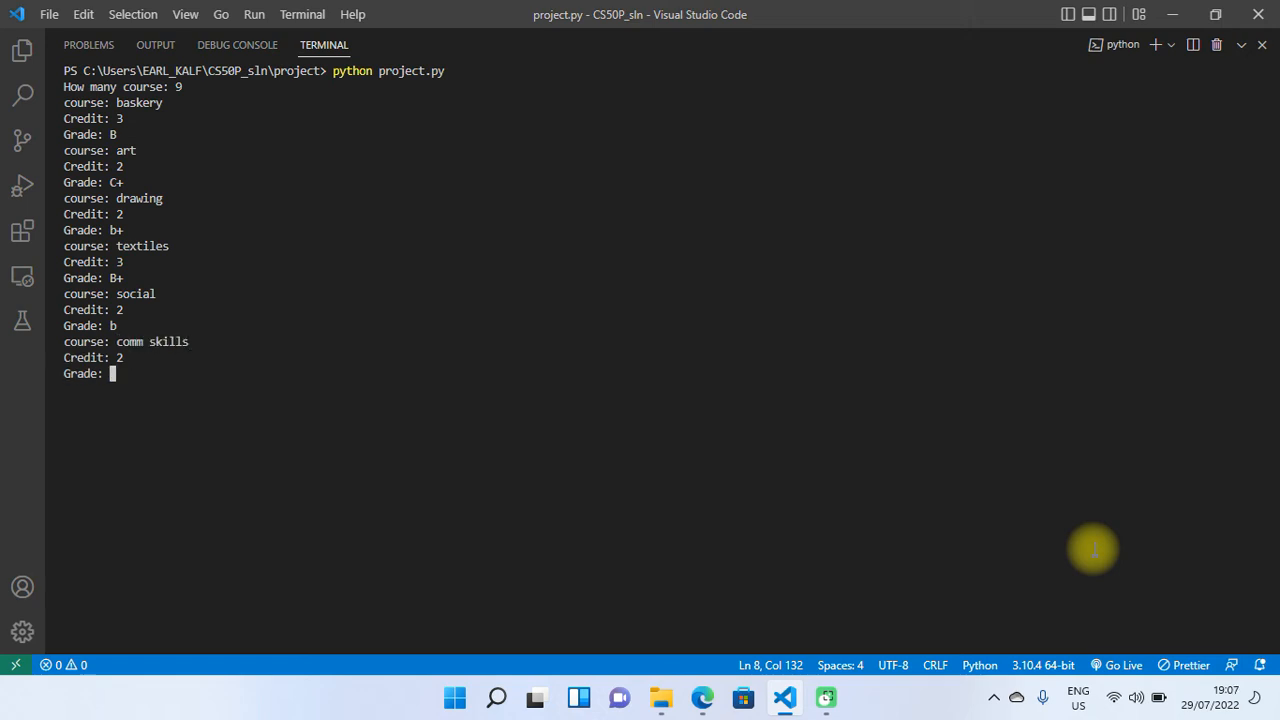
{"action": "type", "text": "D+"}
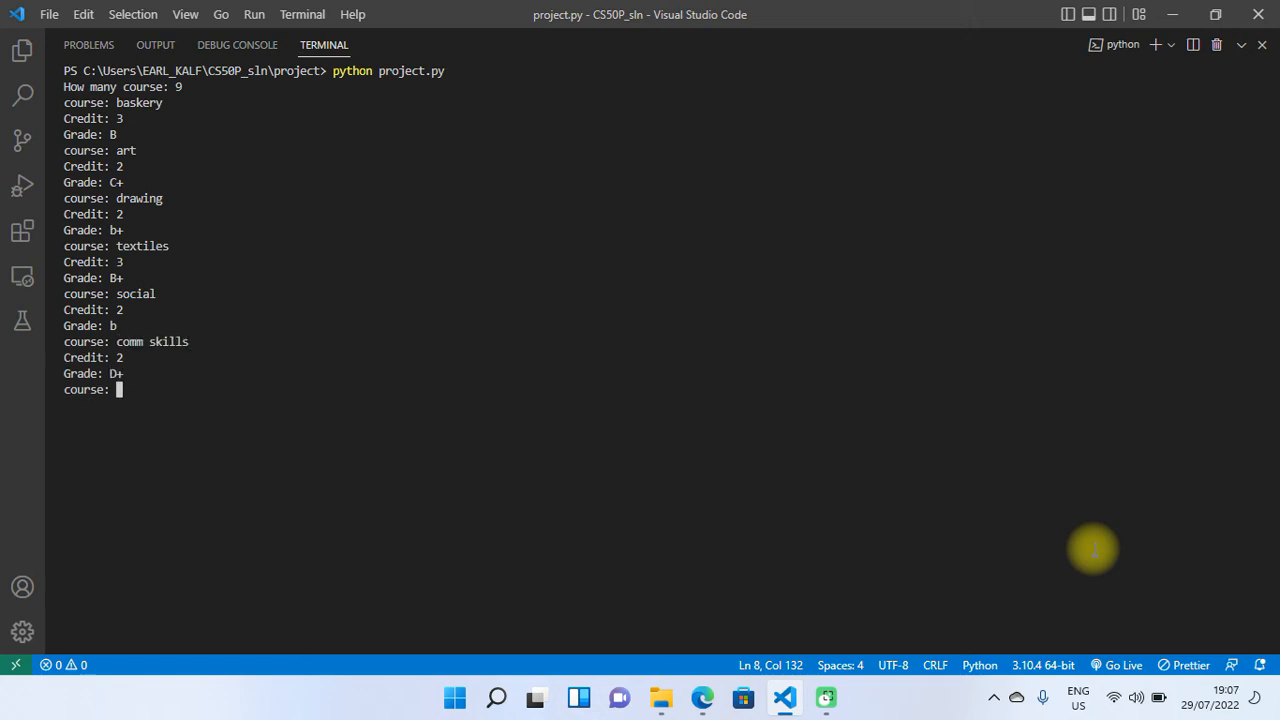
{"action": "type", "text": "ict"}
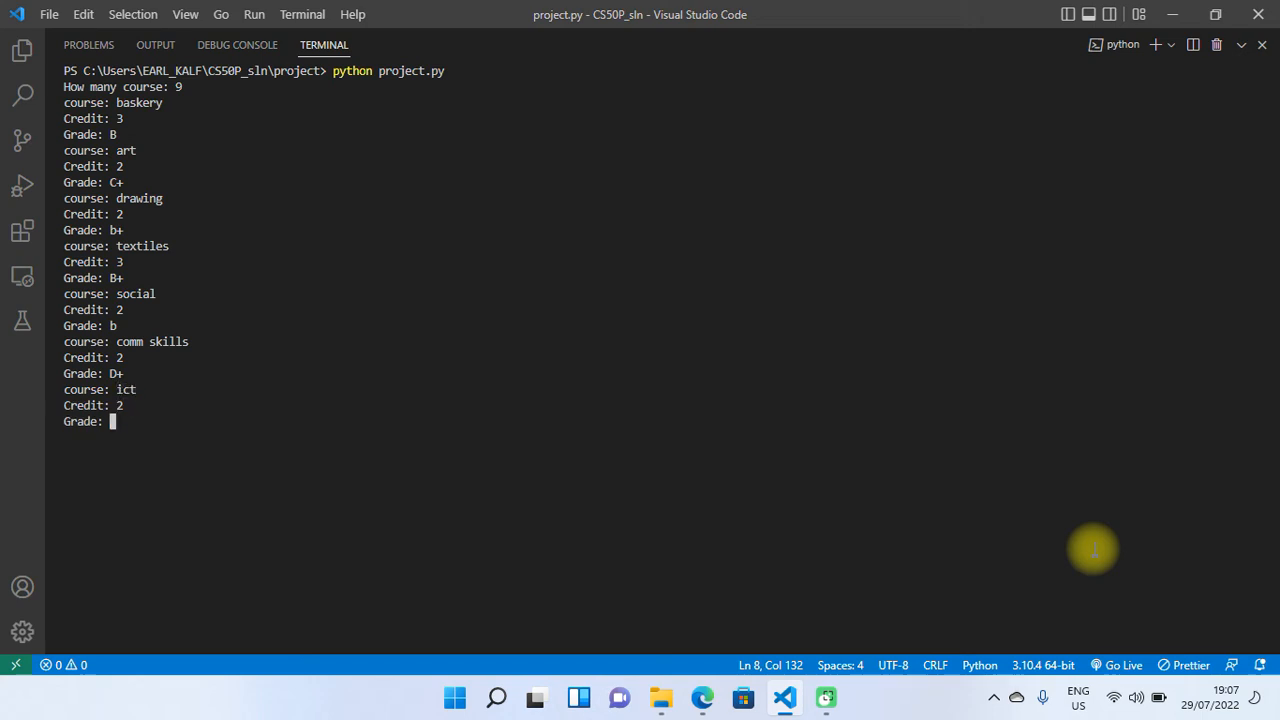
{"action": "type", "text": "b"}
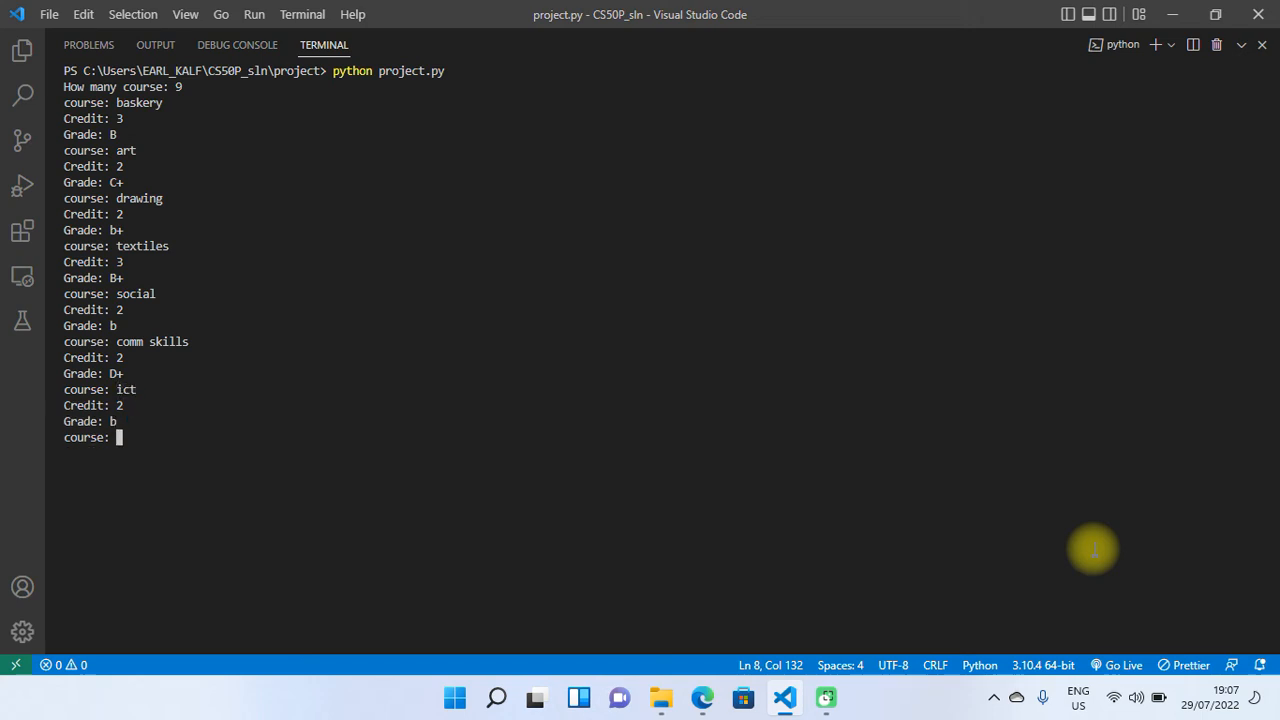
Enter science 2/d+ and tathletics 2/c+, completing all nine and generating the transcript
{"action": "type", "text": "science"}
{"action": "type", "text": "d+"}
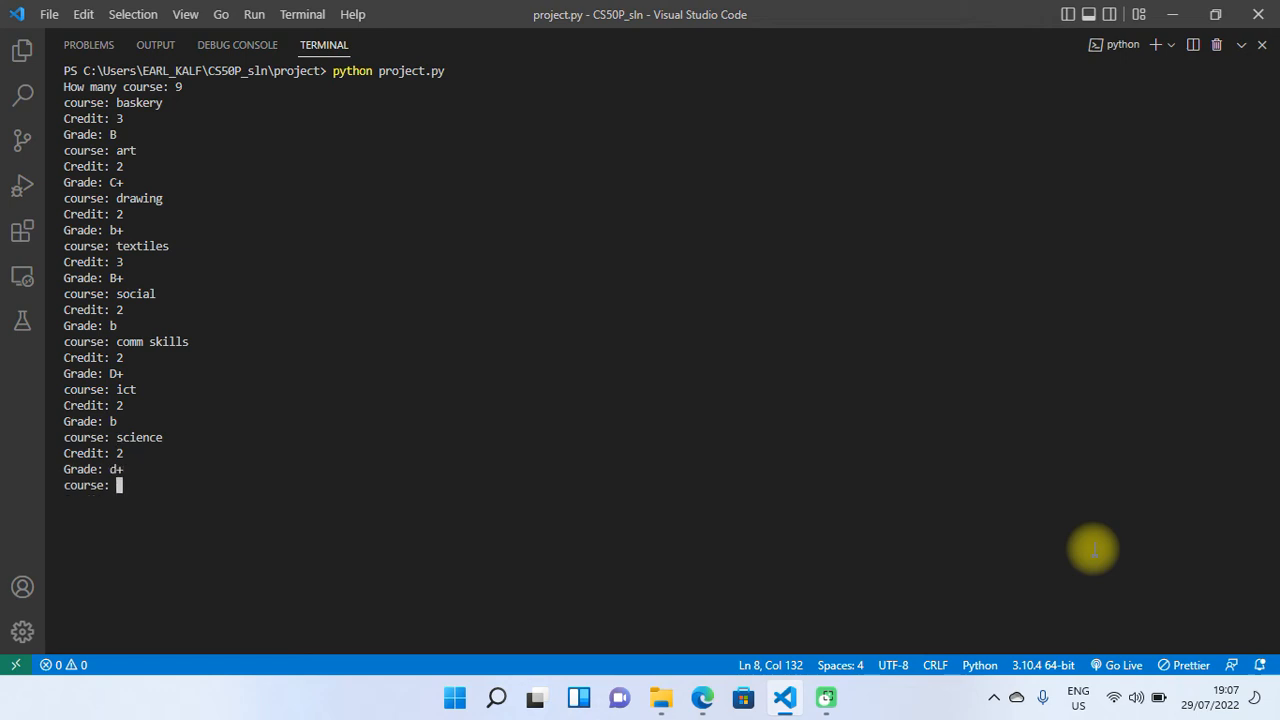
{"action": "type", "text": "tathletics"}
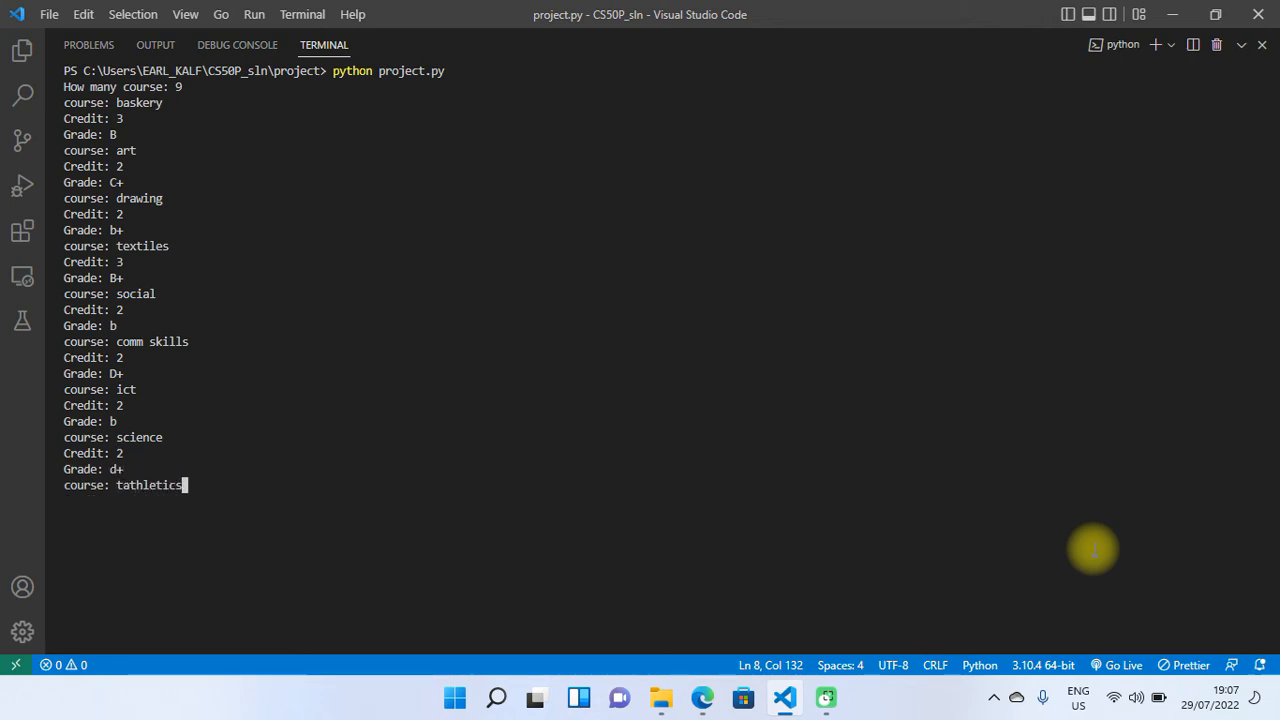
{"action": "key", "text": "Return"}
{"action": "type", "text": "c"}
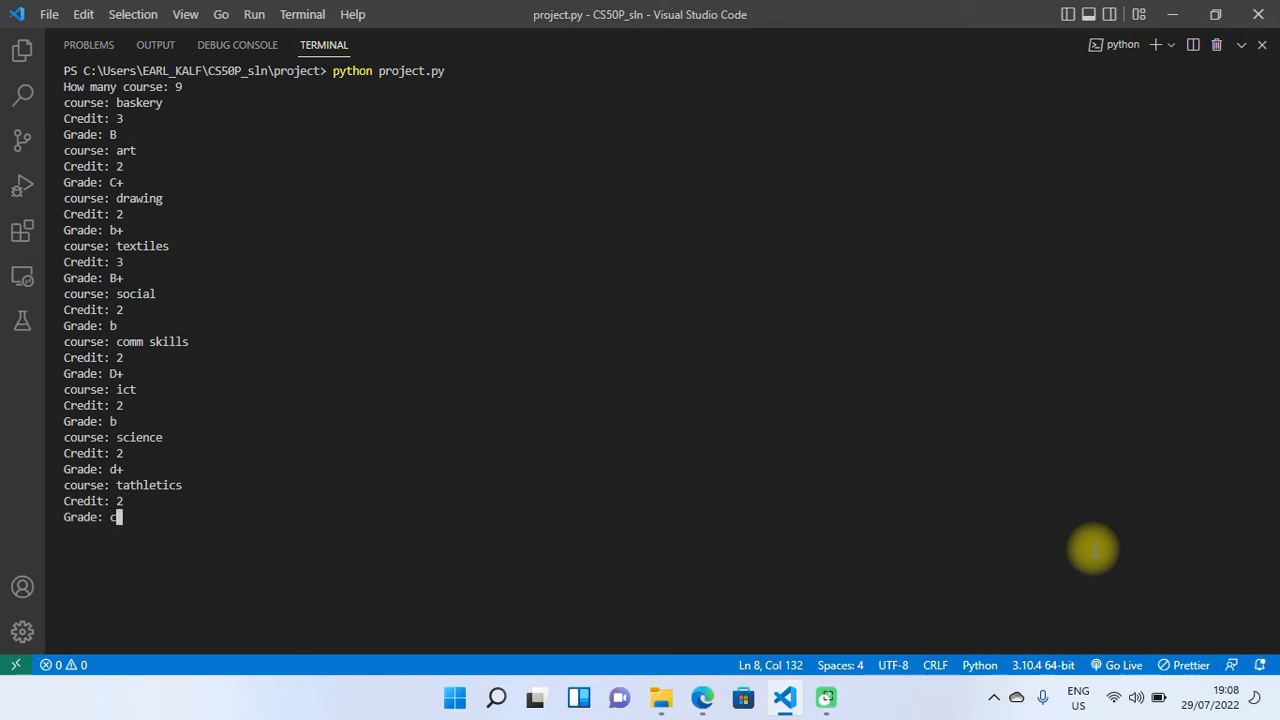
{"action": "key", "text": "Return"}
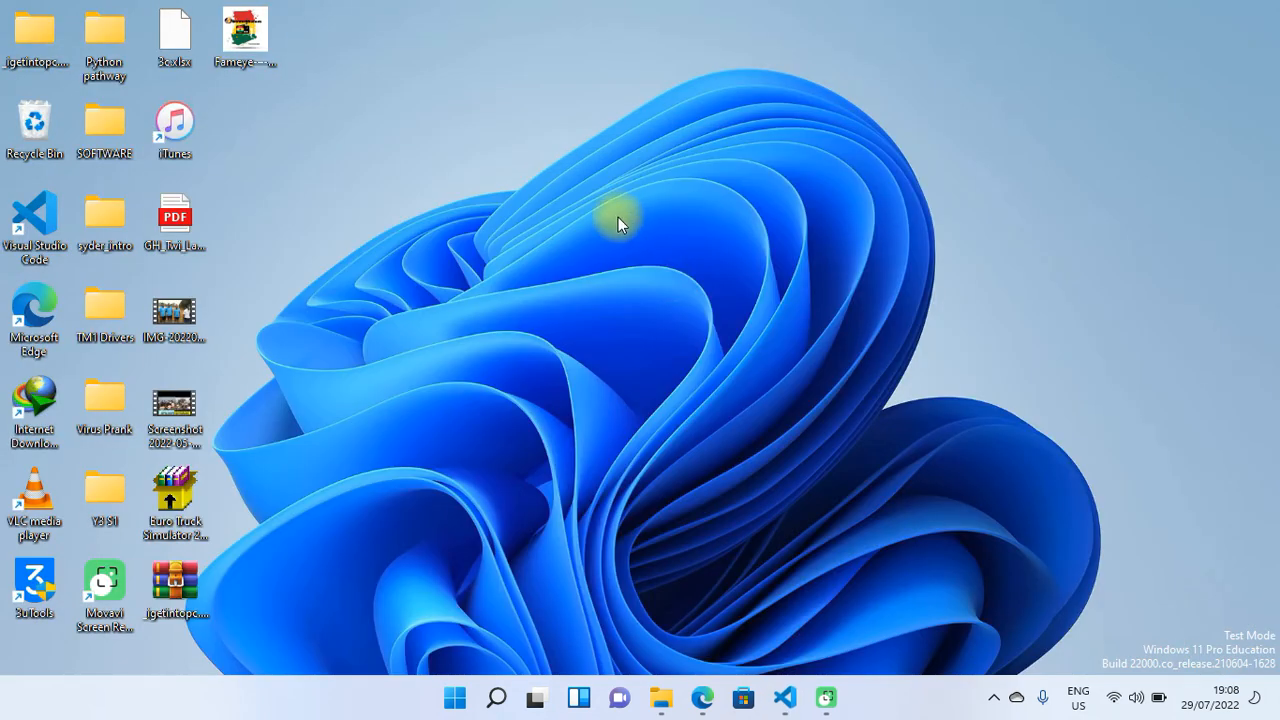
{"action": "mouse_move", "coordinate": [724, 428]}
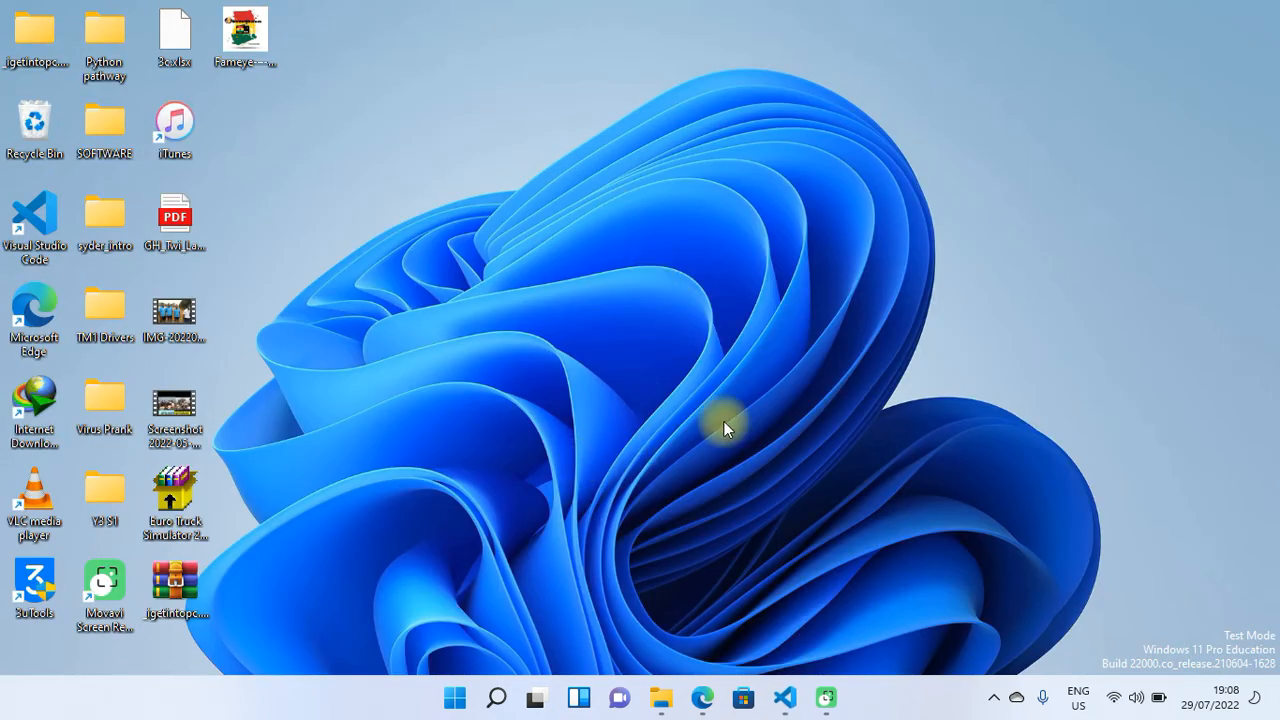
{"action": "mouse_move", "coordinate": [664, 696]}
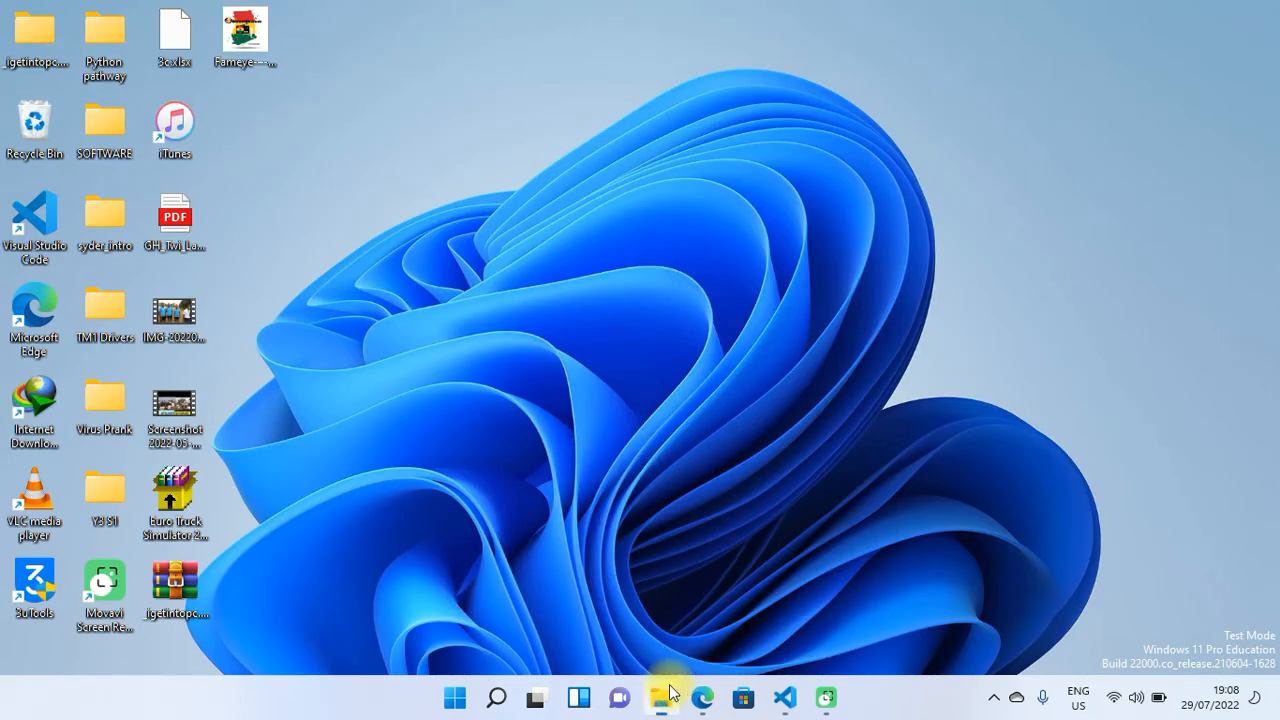
Minimise VS Code and launch File Explorer from the taskbar
{"action": "left_click", "coordinate": [660, 696]}
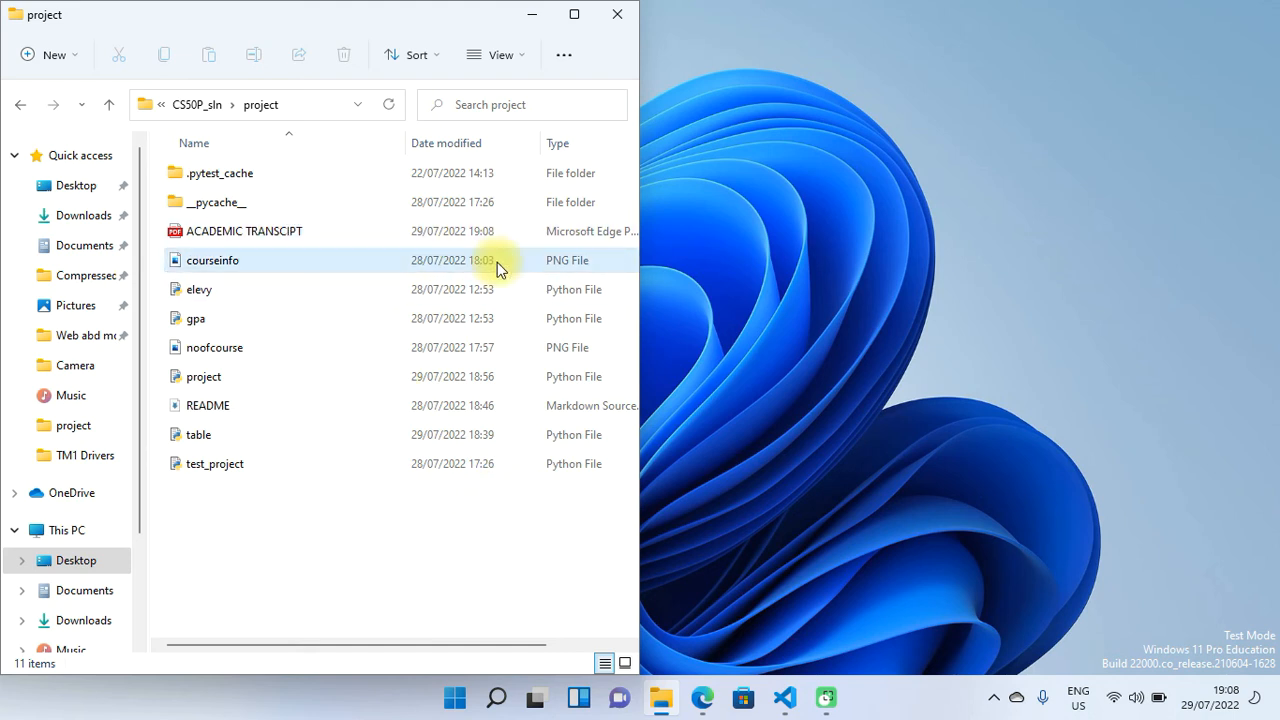
Open the ACADEMIC TRANSCIPT PDF from the project folder in Edge
{"action": "left_click", "coordinate": [244, 232]}
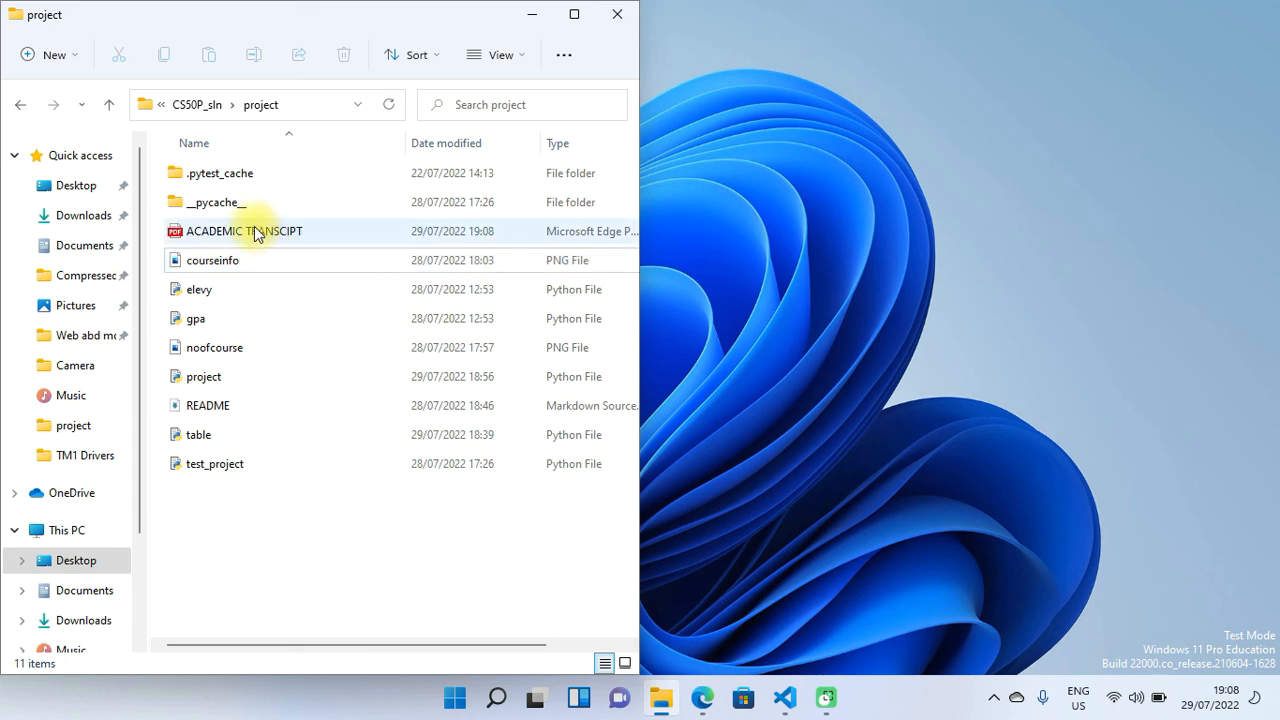
{"action": "left_click", "coordinate": [244, 232]}
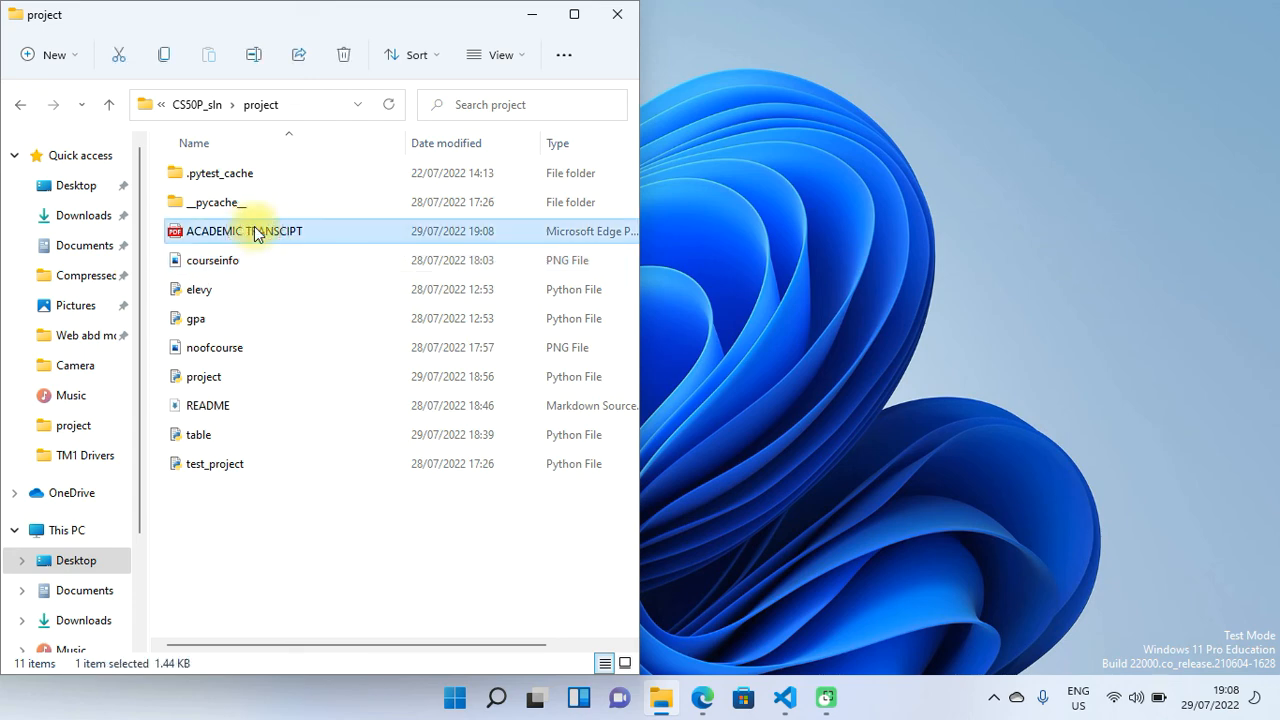
{"action": "double_click", "coordinate": [244, 232]}
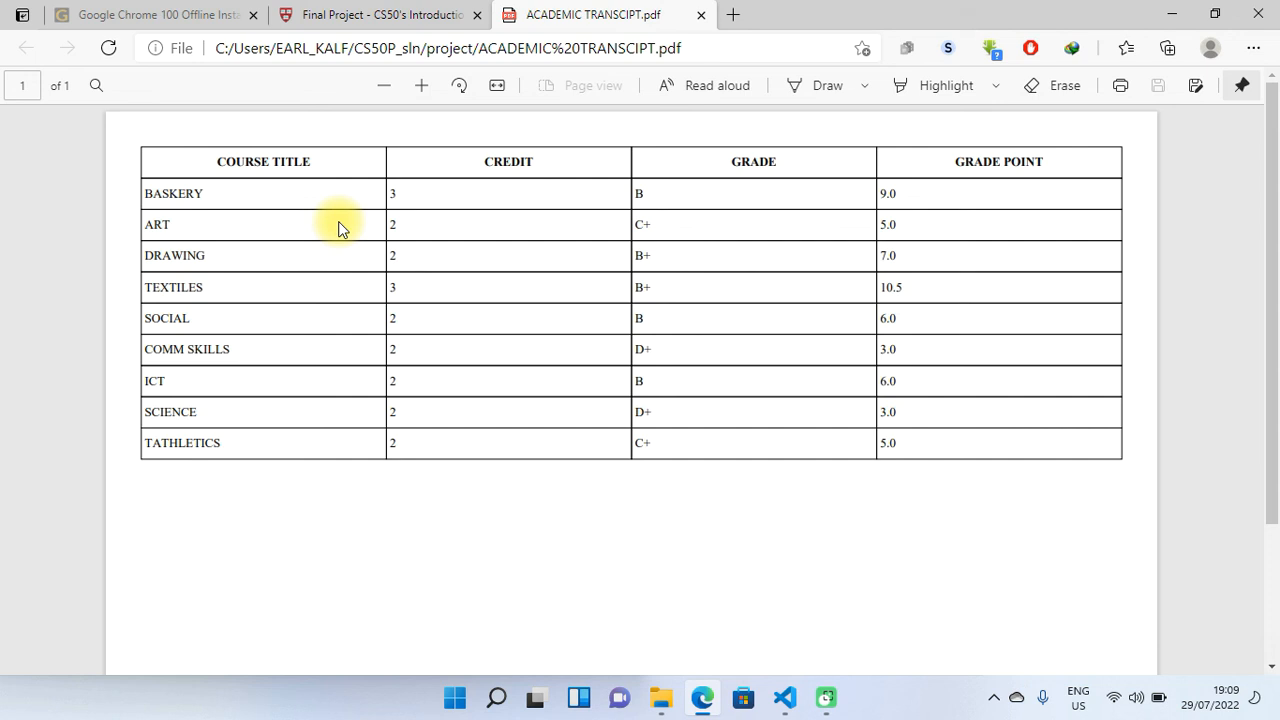
{"action": "mouse_move", "coordinate": [920, 582]}
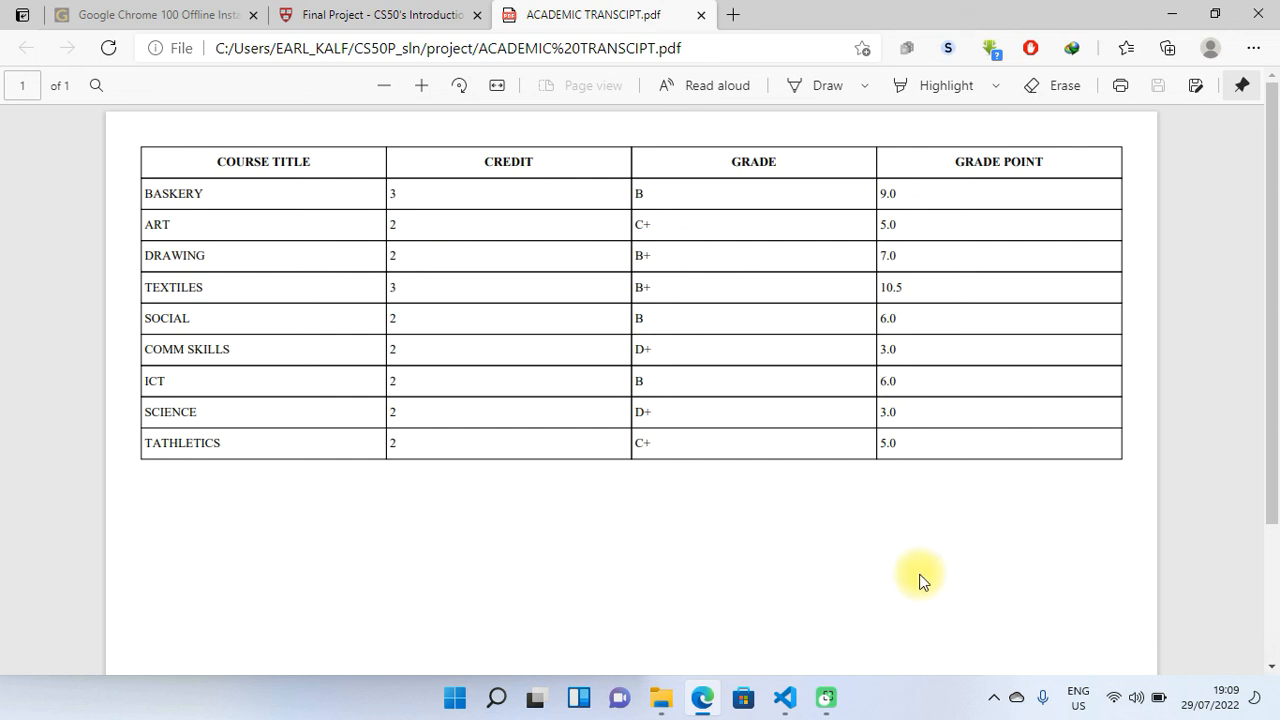
{"action": "mouse_move", "coordinate": [1176, 652]}
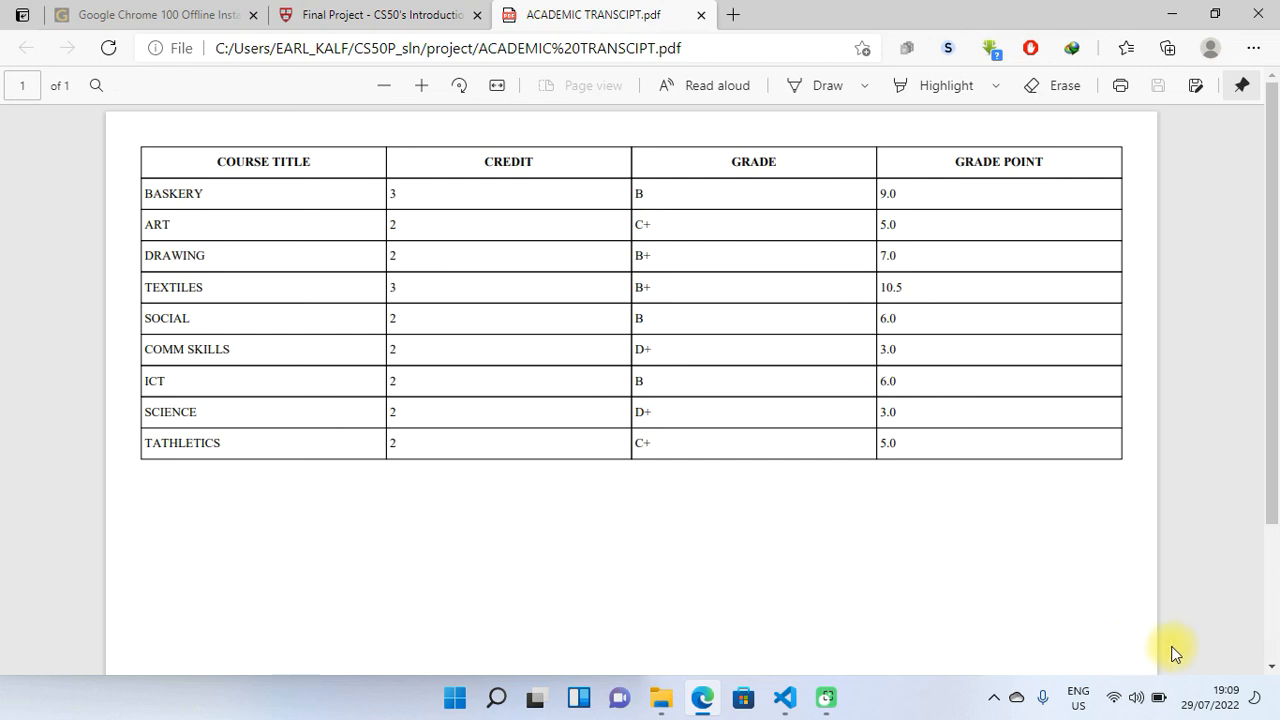